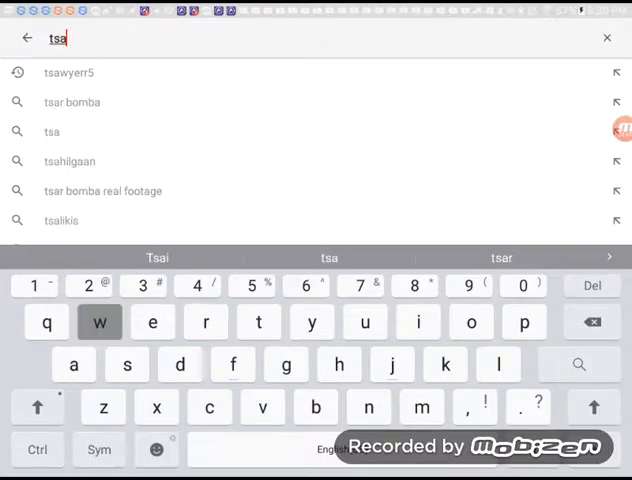
Open Tsawyerr 5 from the tsawyerr5 suggestion and scroll its uploads and liked videos.
left_click(68, 72)
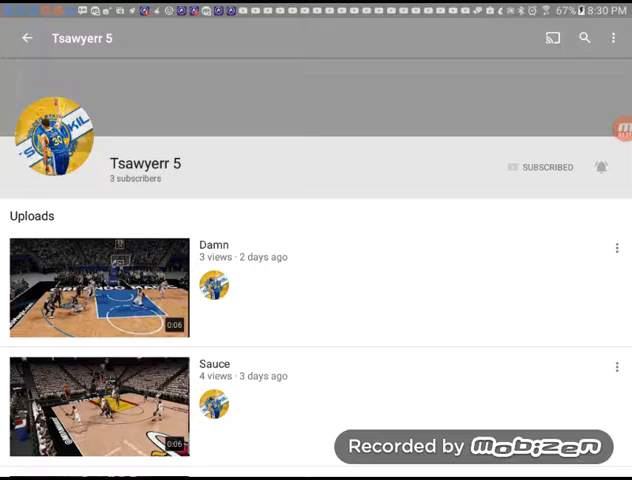
scroll("down", 3)
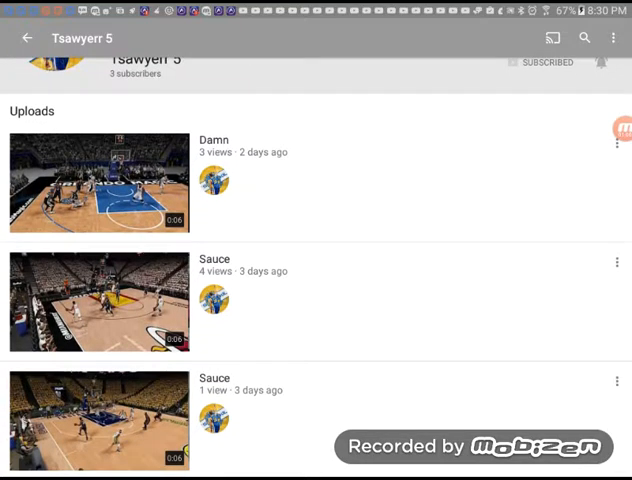
scroll("down", 3)
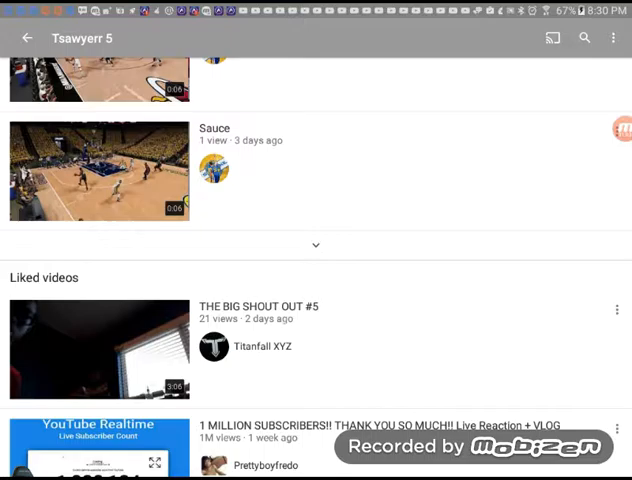
scroll("down", 3)
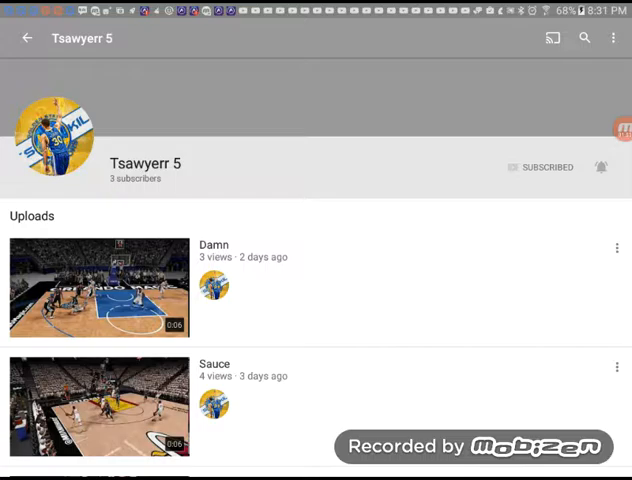
Search 'force fall' and scroll through the Force Fall channel's uploads.
left_click(584, 38)
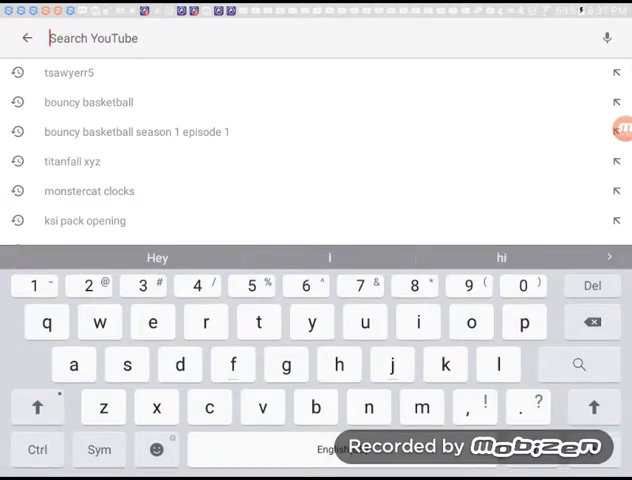
type("force fa")
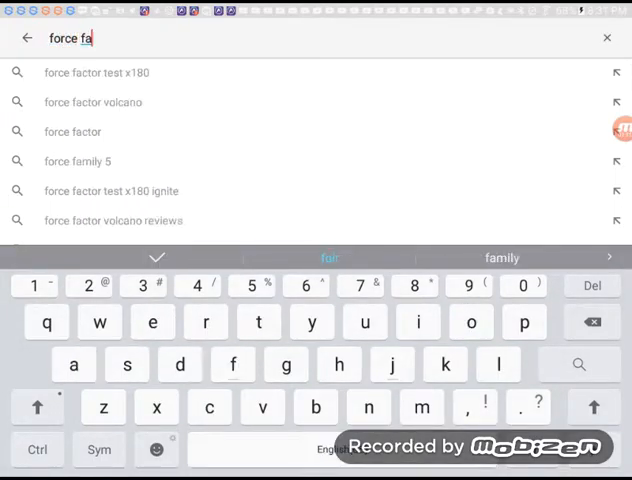
key("enter")
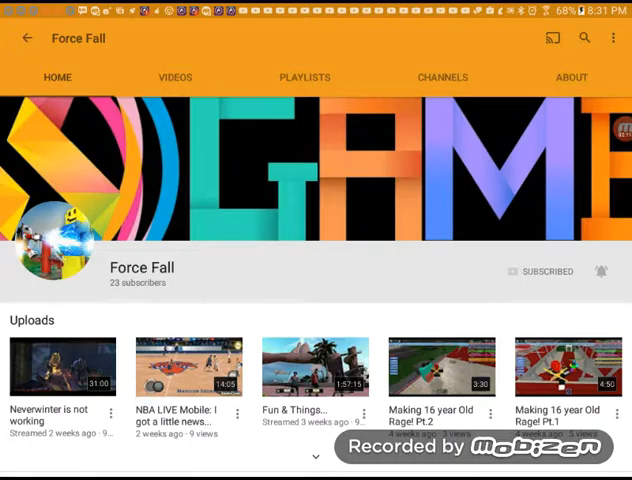
scroll("down", 3)
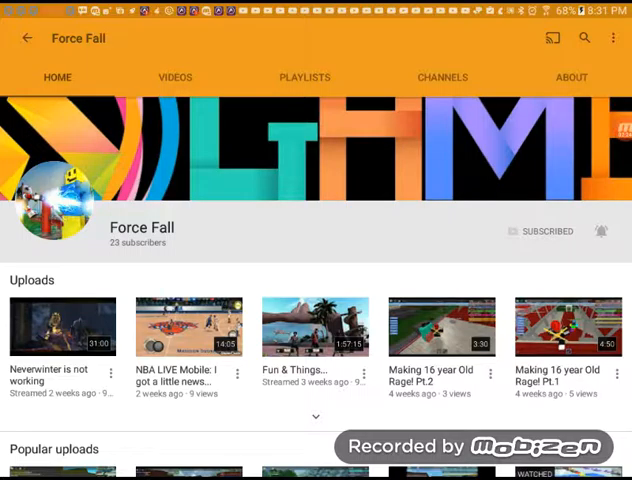
scroll("down", 3)
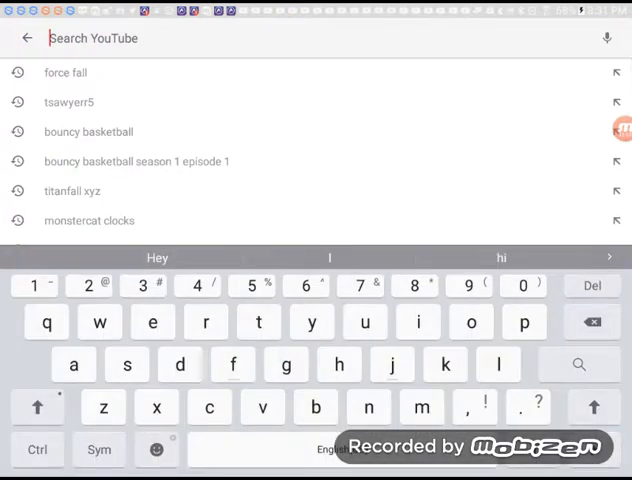
Search 'emmantheboss' and scroll through the EmmanTheBoss channel's uploads.
type("emma")
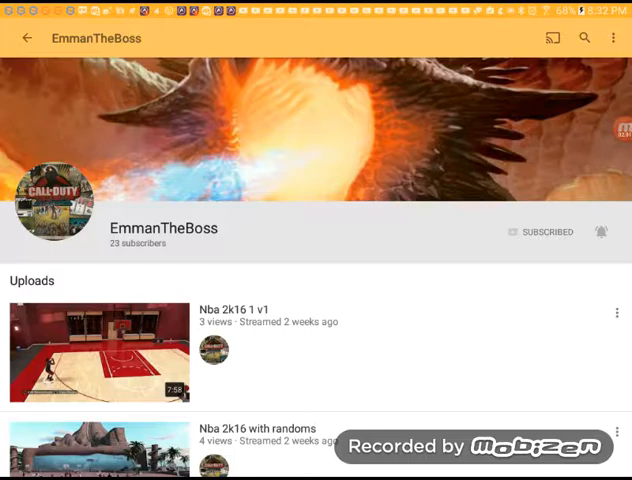
scroll("down", 3)
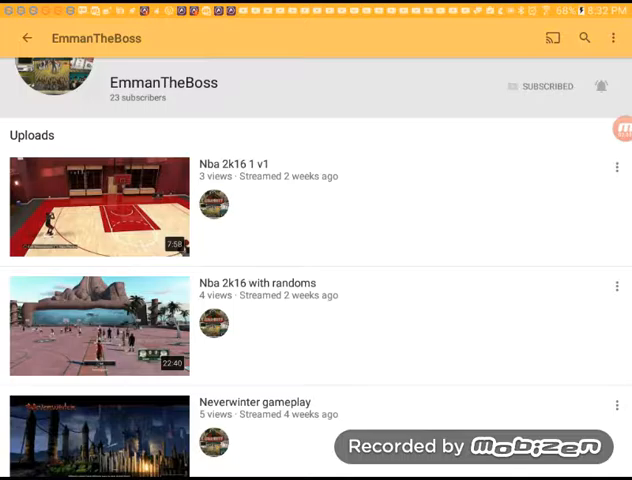
scroll("down", 3)
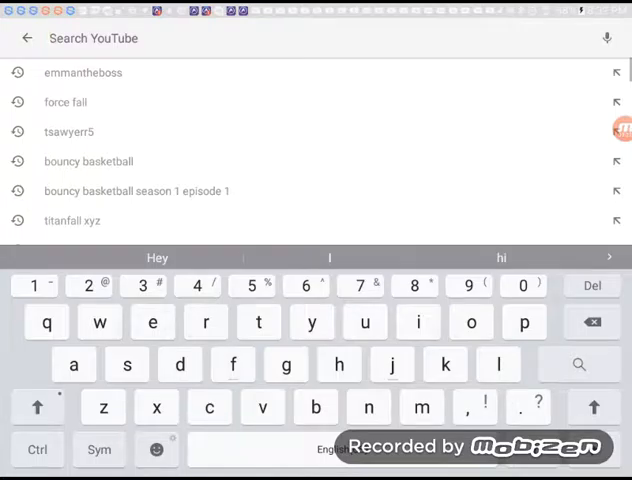
Search 'deanfilmsstuff', browse EmmanTheBoss's uploads again, and return to an empty search screen.
type("eanfilmsstuff")
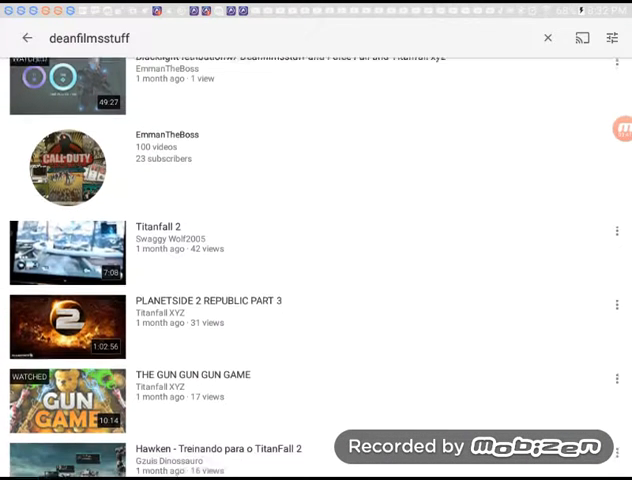
scroll("down", 3)
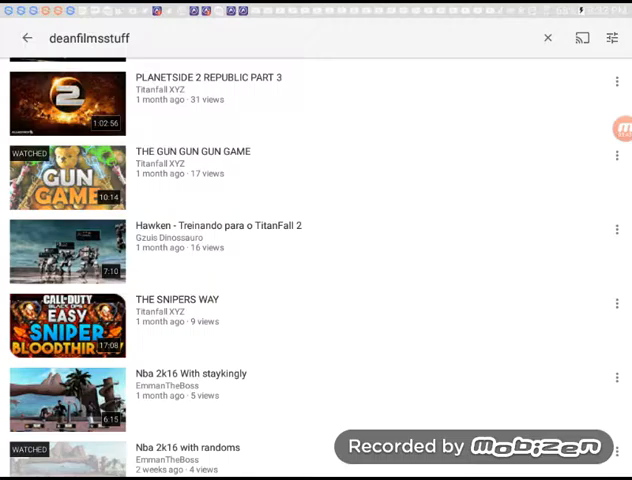
scroll("down", 3)
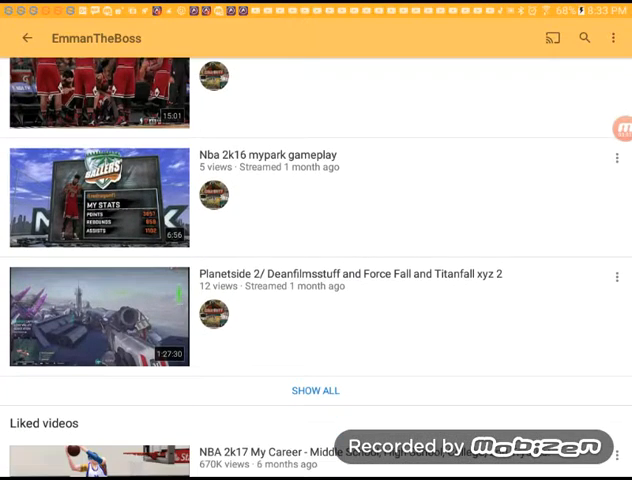
scroll("up", 3)
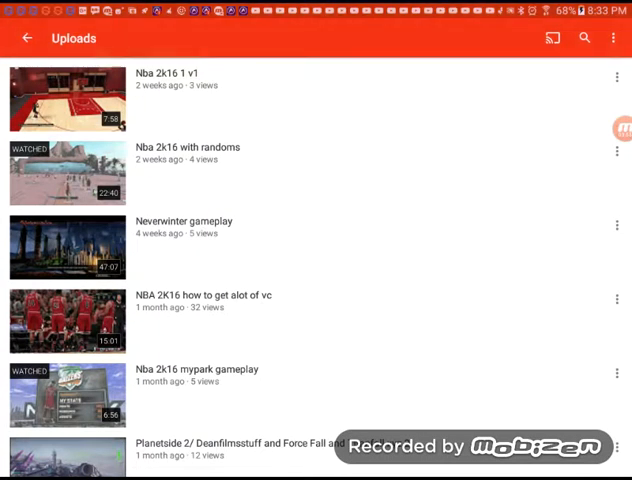
scroll("down", 3)
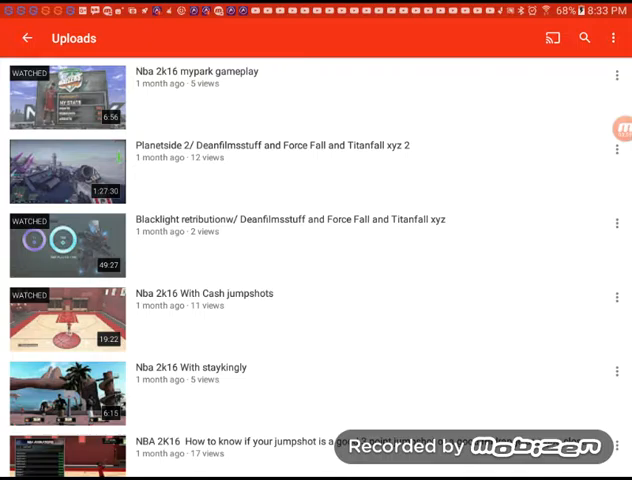
left_click(67, 245)
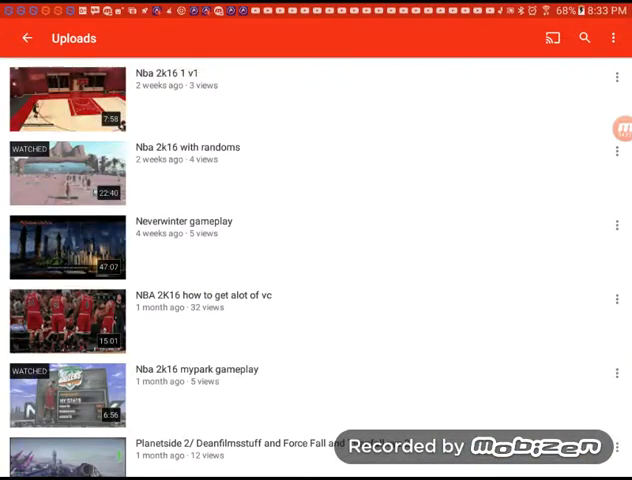
left_click(584, 38)
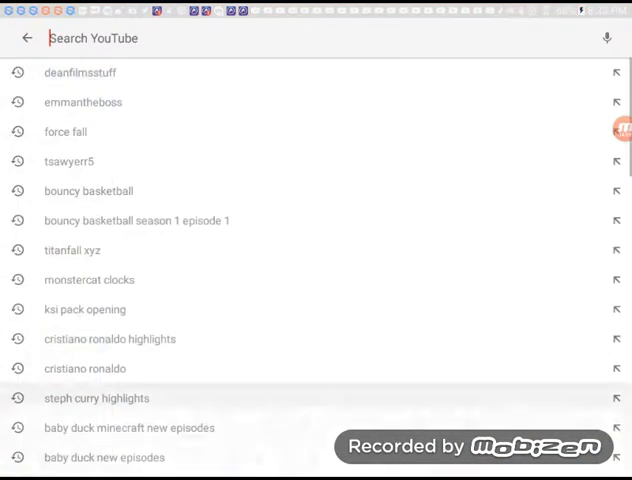
Rerun the tsawyerr5 search from history and show the channel's CHANNELS tab.
left_click(69, 161)
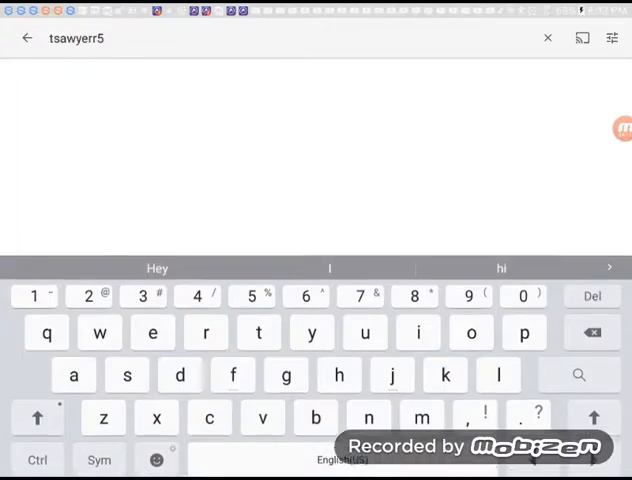
left_click(547, 38)
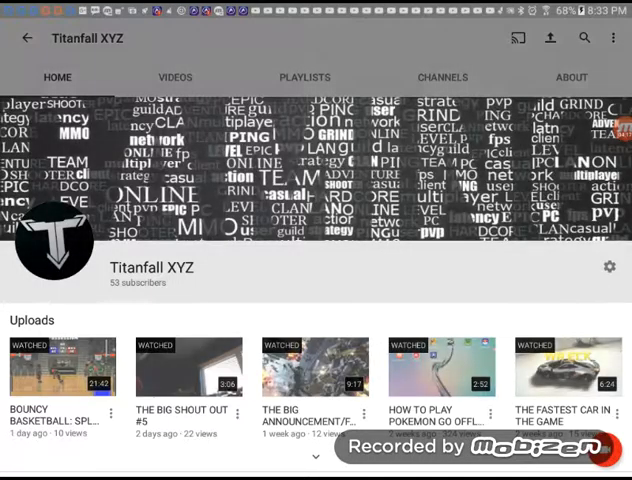
left_click(442, 77)
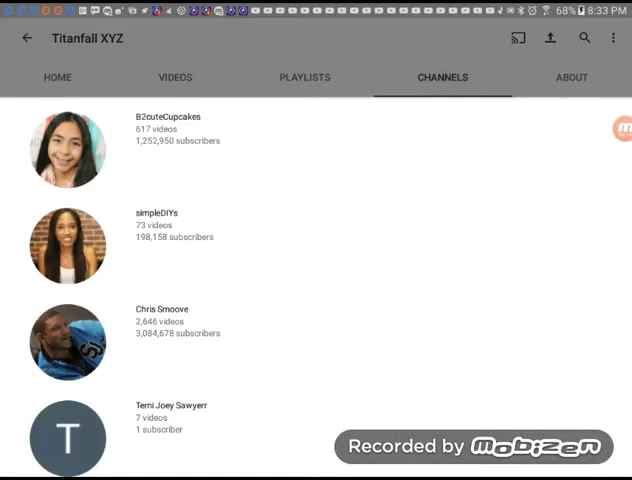
Scroll through Titanfall XYZ's long featured-channels list, ending on DeannyO's home page.
scroll("down", 3)
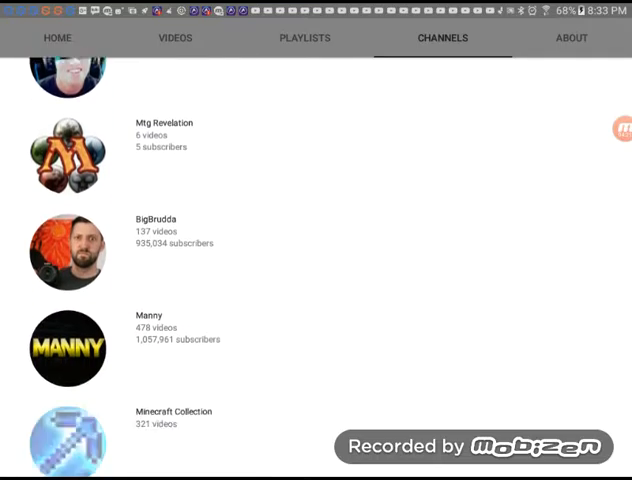
scroll("down", 3)
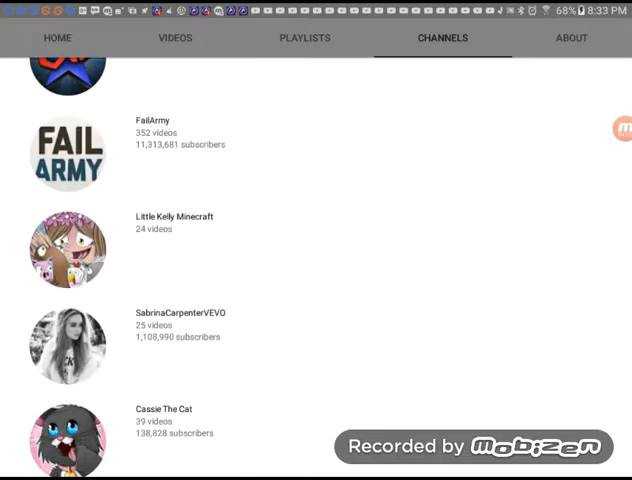
scroll("down", 3)
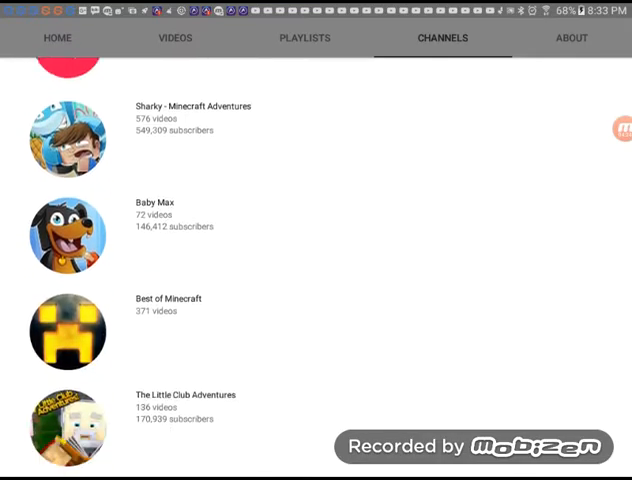
scroll("down", 3)
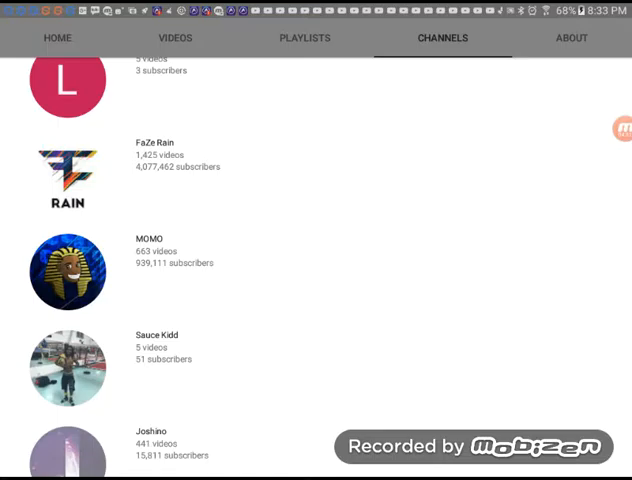
scroll("down", 3)
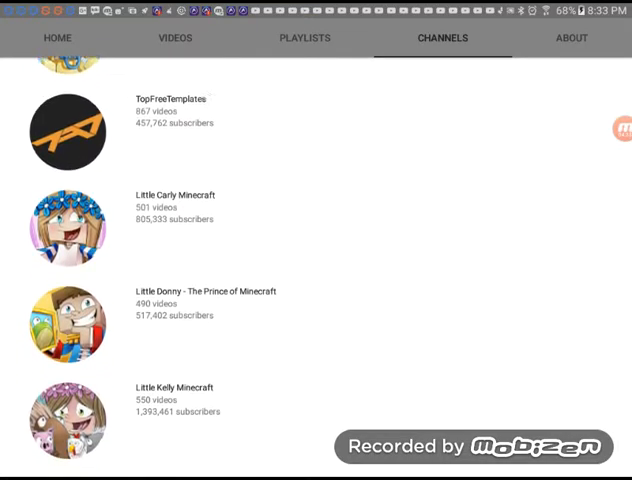
scroll("down", 3)
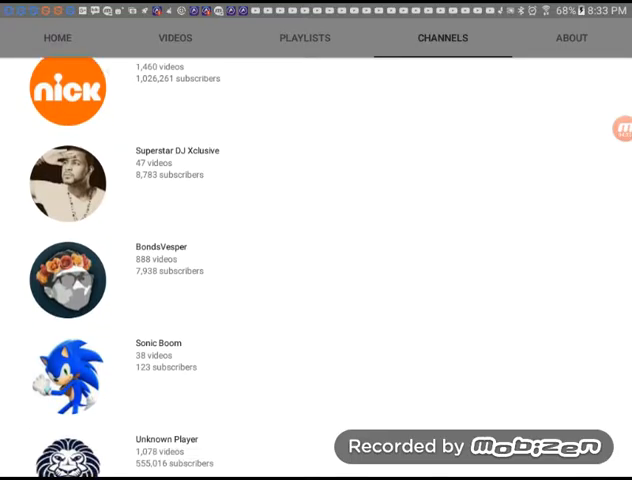
scroll("down", 3)
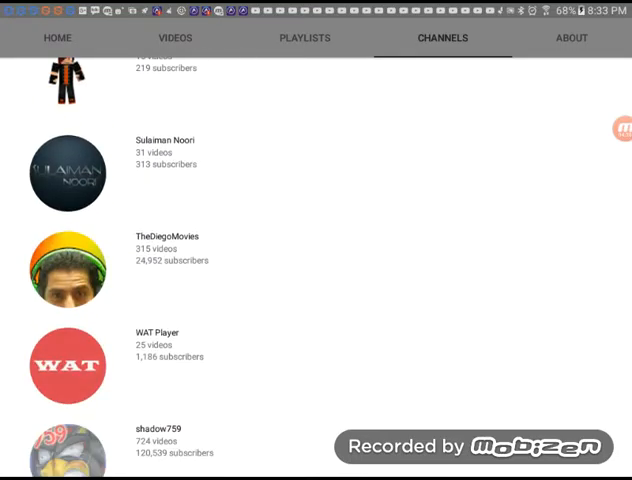
scroll("down", 3)
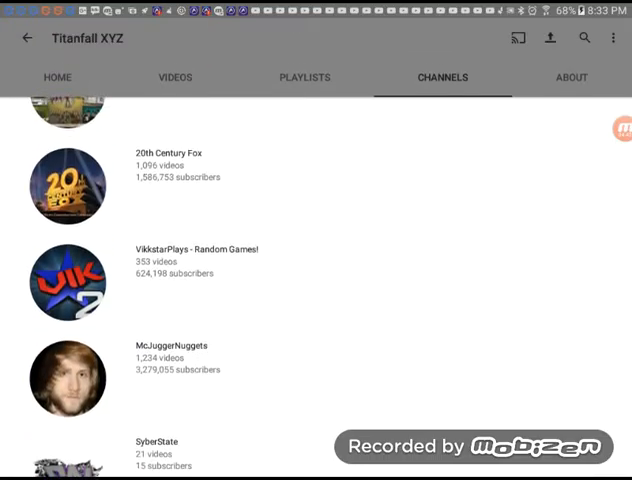
scroll("down", 3)
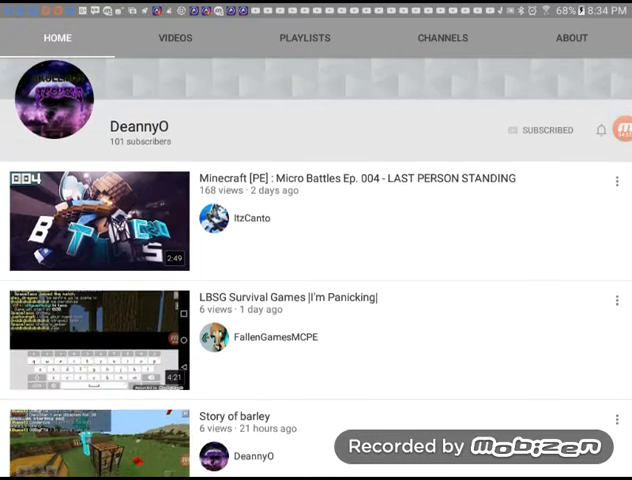
Scroll DeannyO's Home tab, then start a new search with 'th'.
scroll("down", 3)
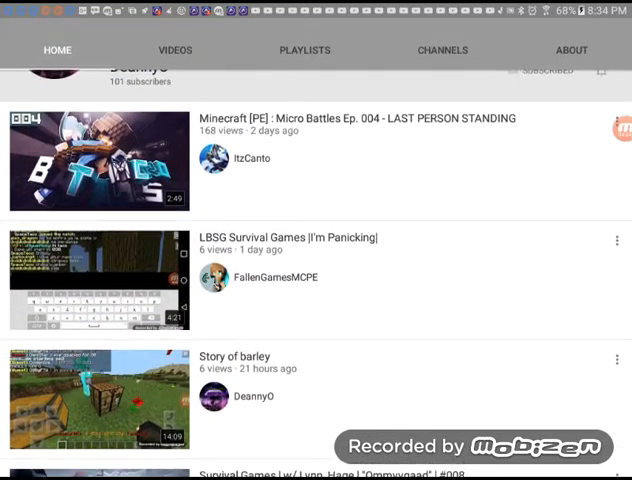
scroll("down", 3)
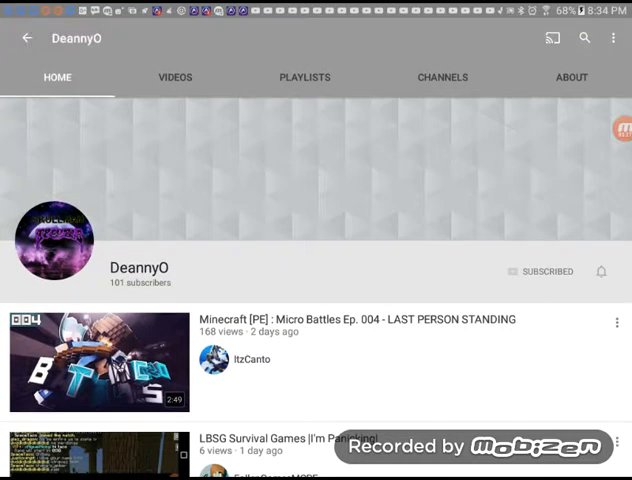
left_click(442, 77)
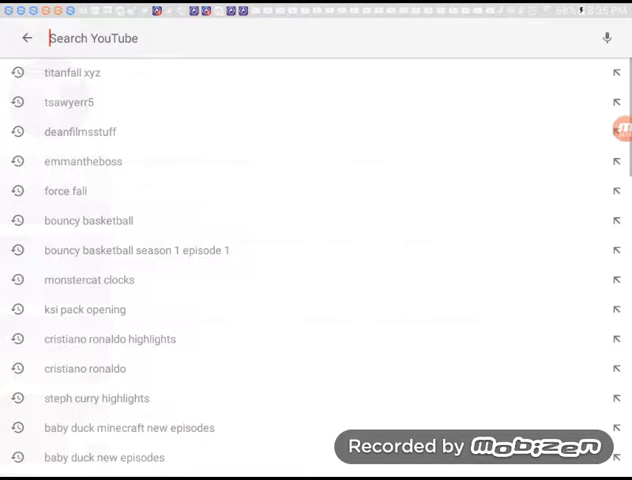
type("th")
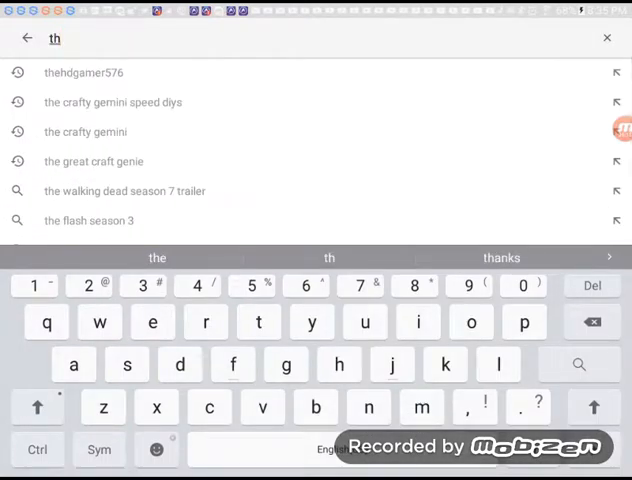